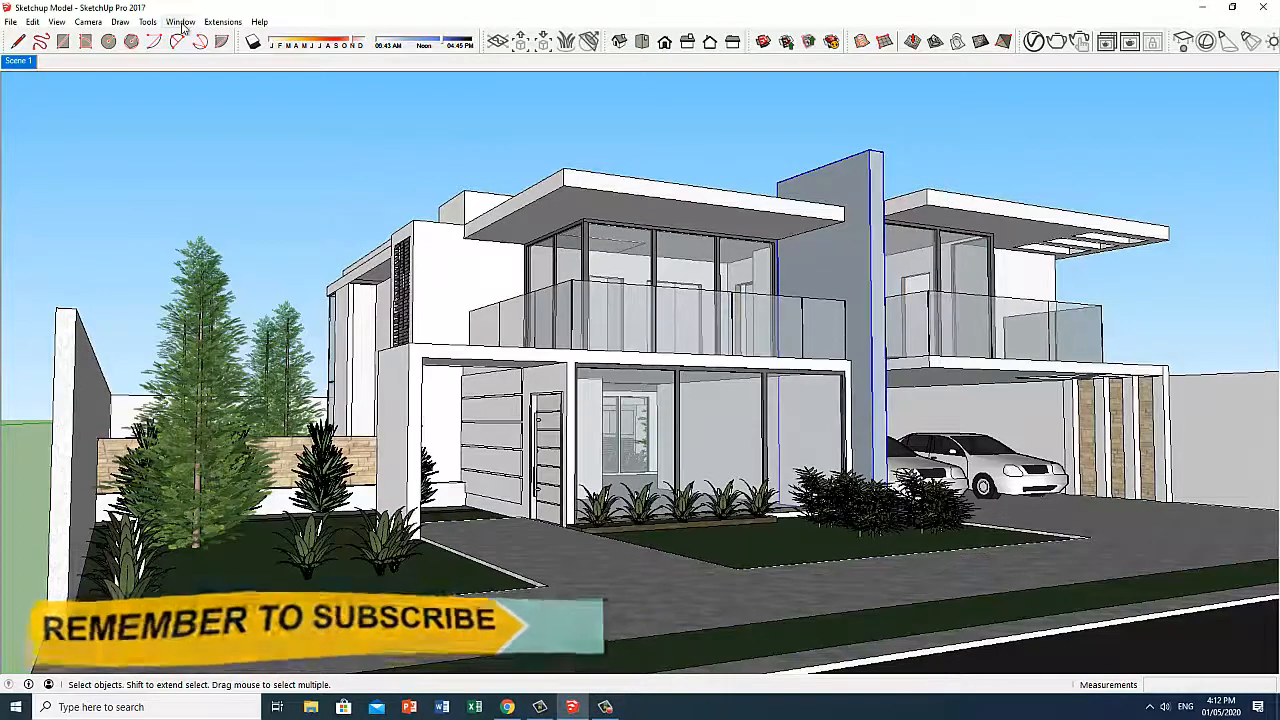
Show the Component Attributes panel for Wall_finish_2 via the Window menu
left_click(180, 22)
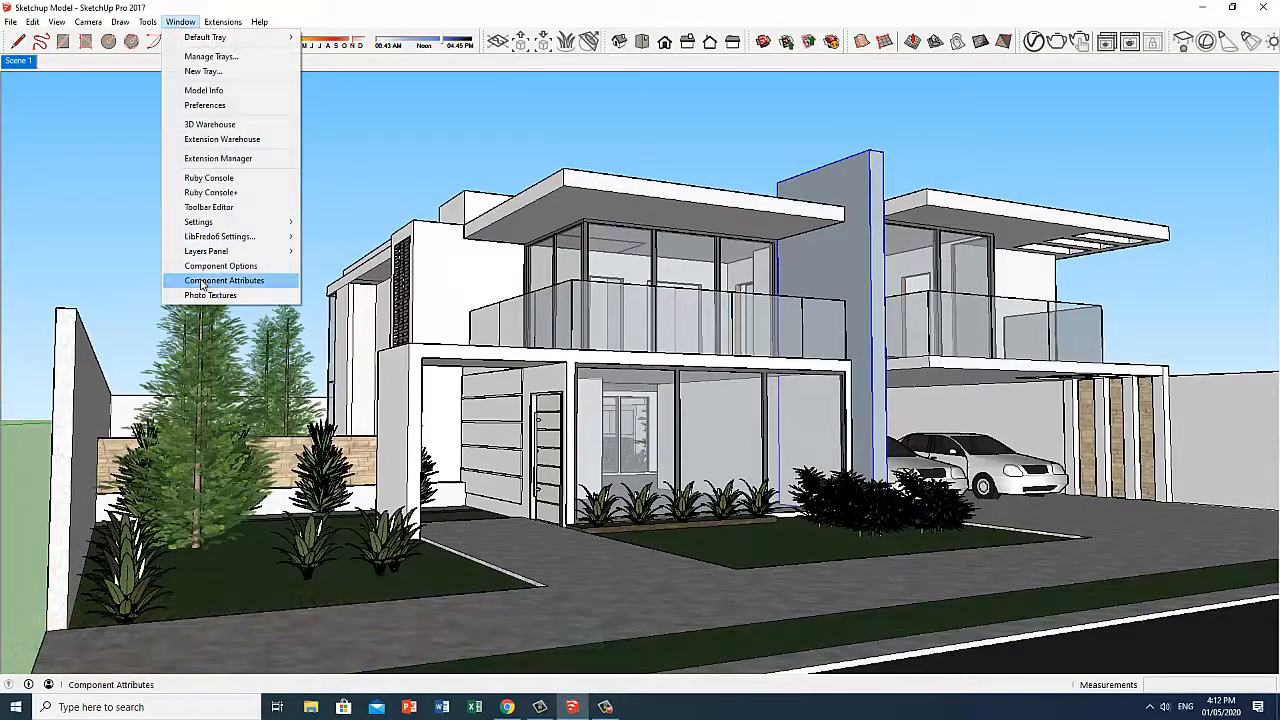
left_click(224, 280)
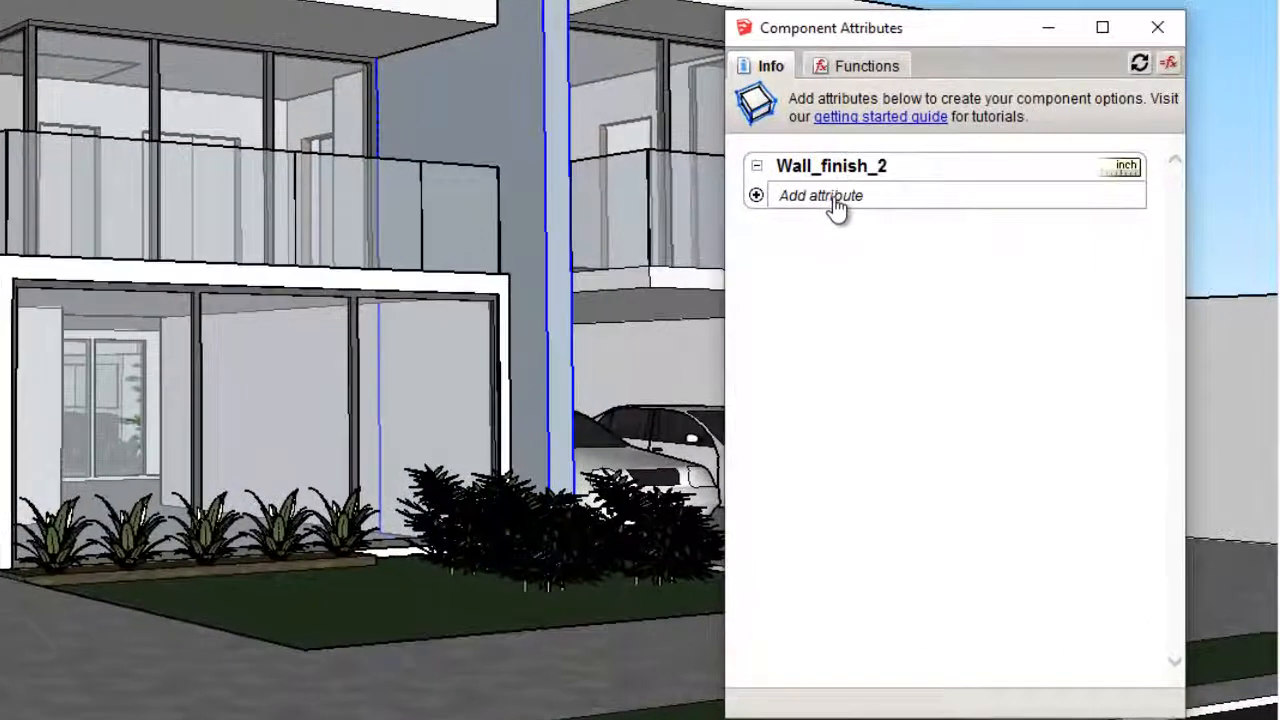
Add a Material attribute and an onClick behaviour attribute to the wall component
left_click(820, 196)
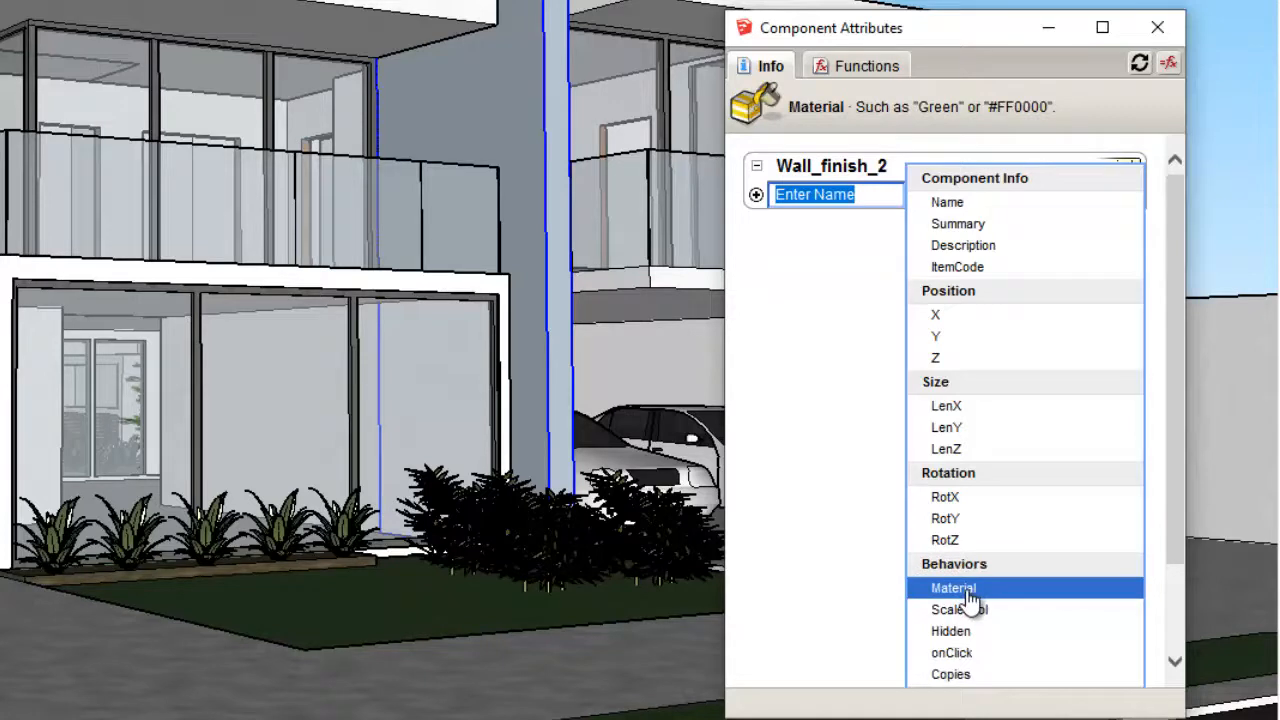
left_click(952, 588)
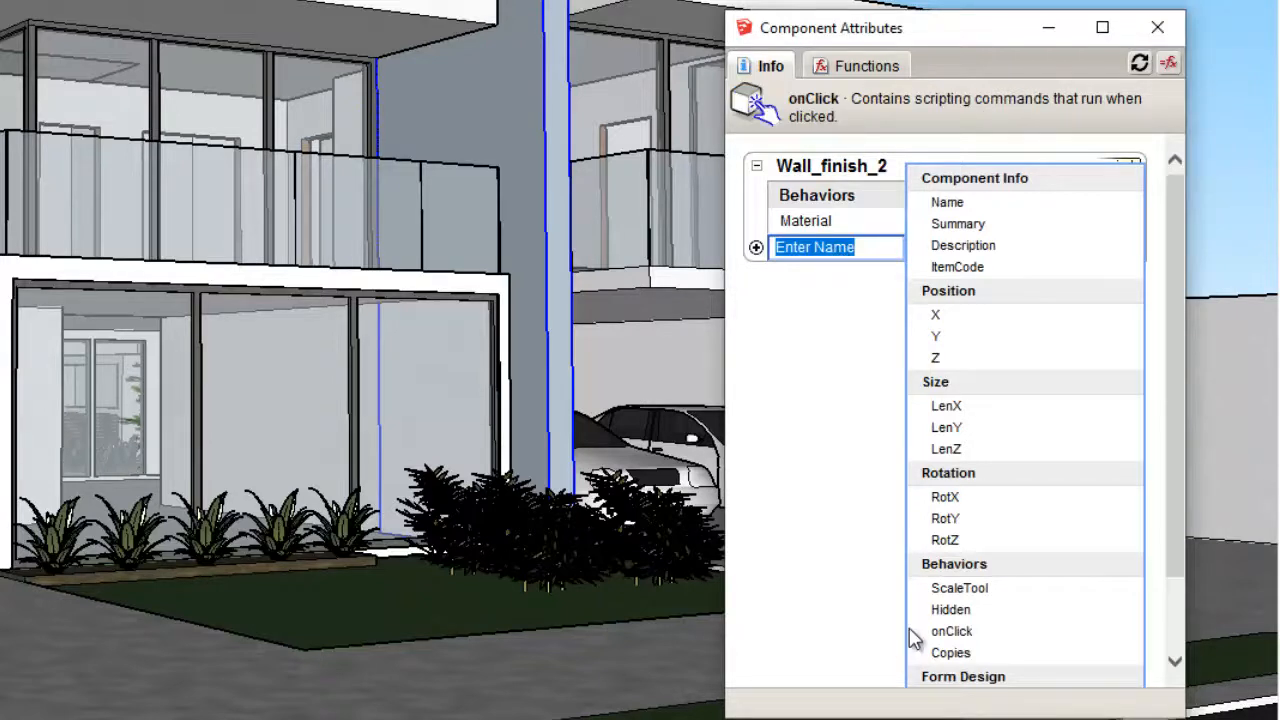
left_click(952, 632)
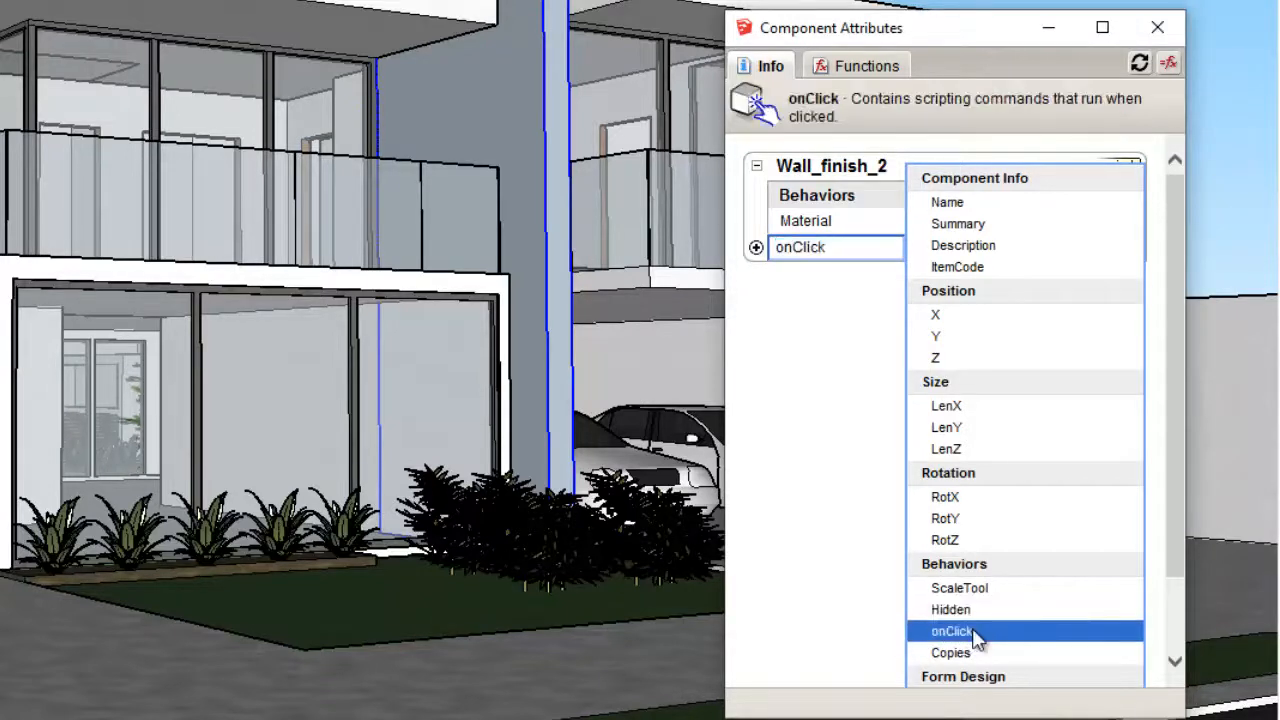
left_click(952, 632)
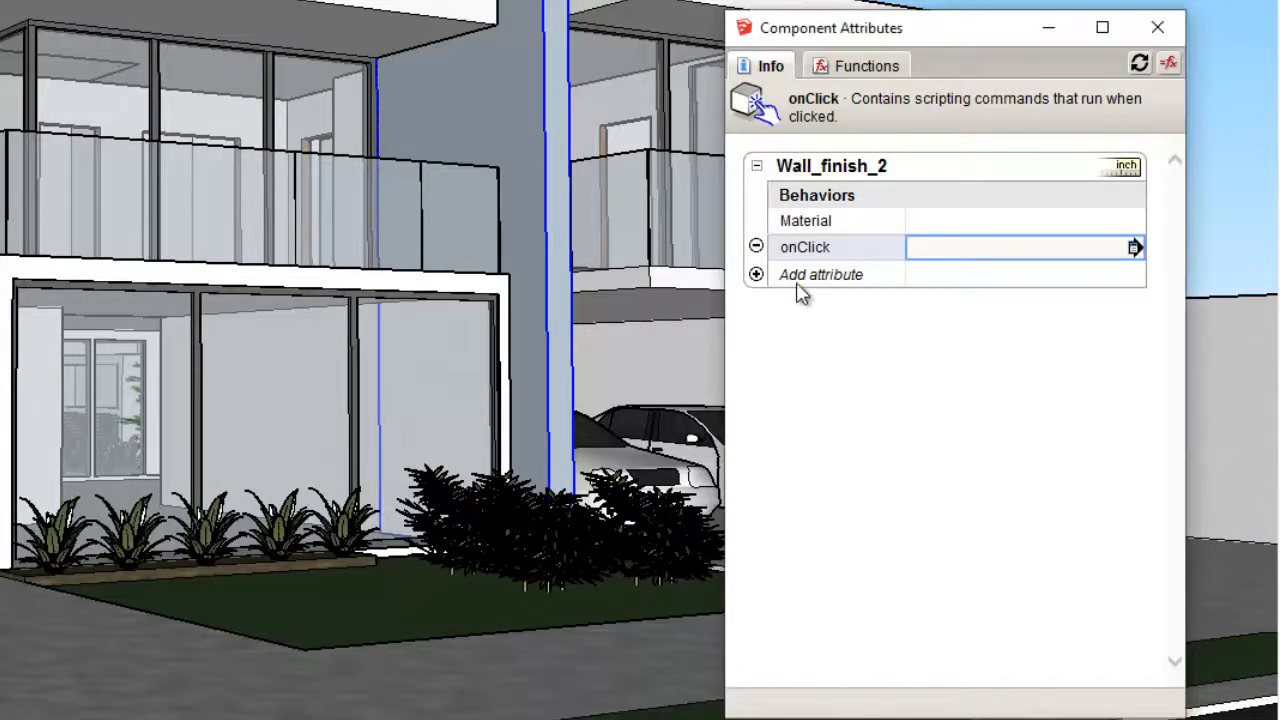
Insert the SET("attribute",state1,...stateN) function template into the onClick value from the Functions list
left_click(864, 64)
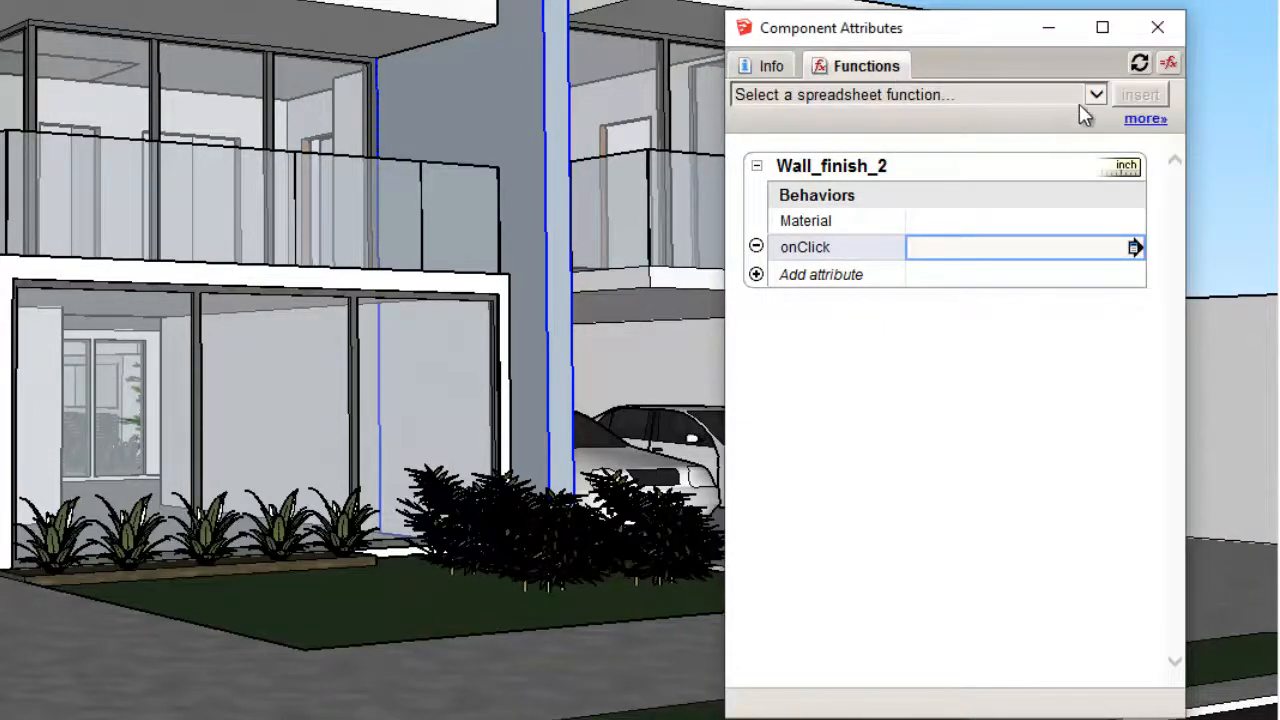
left_click(1096, 94)
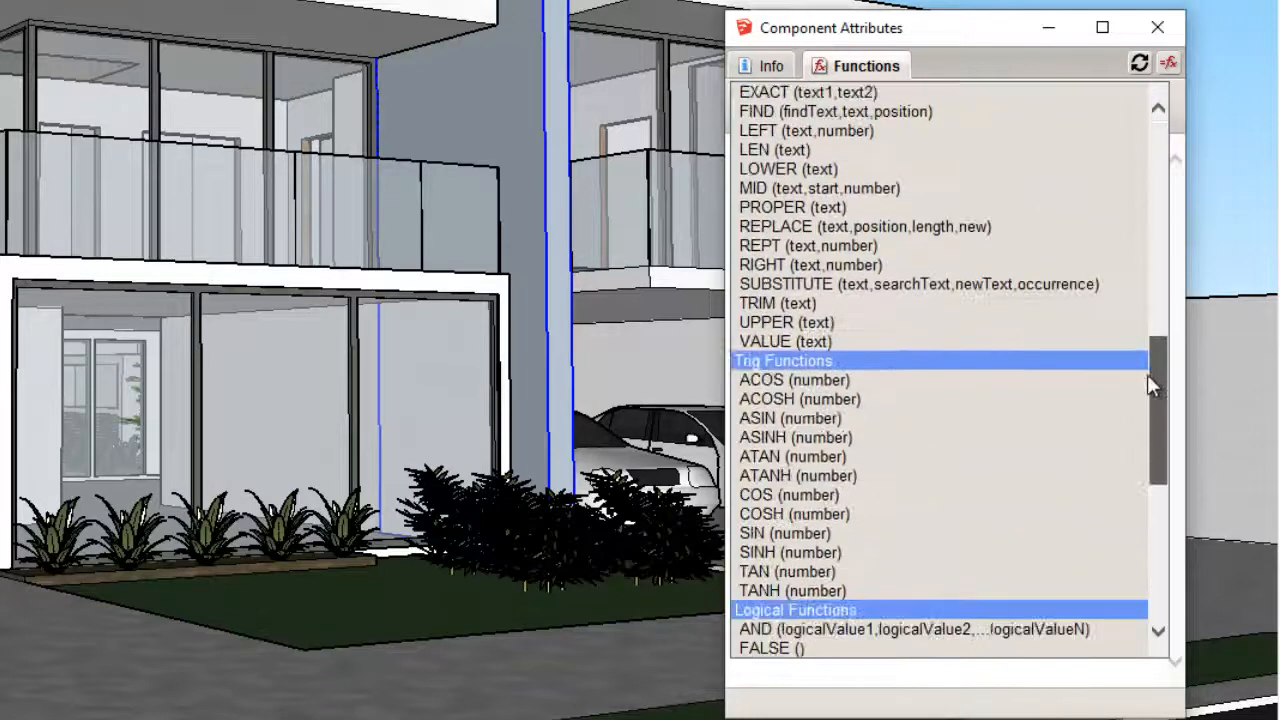
scroll("down", 3)
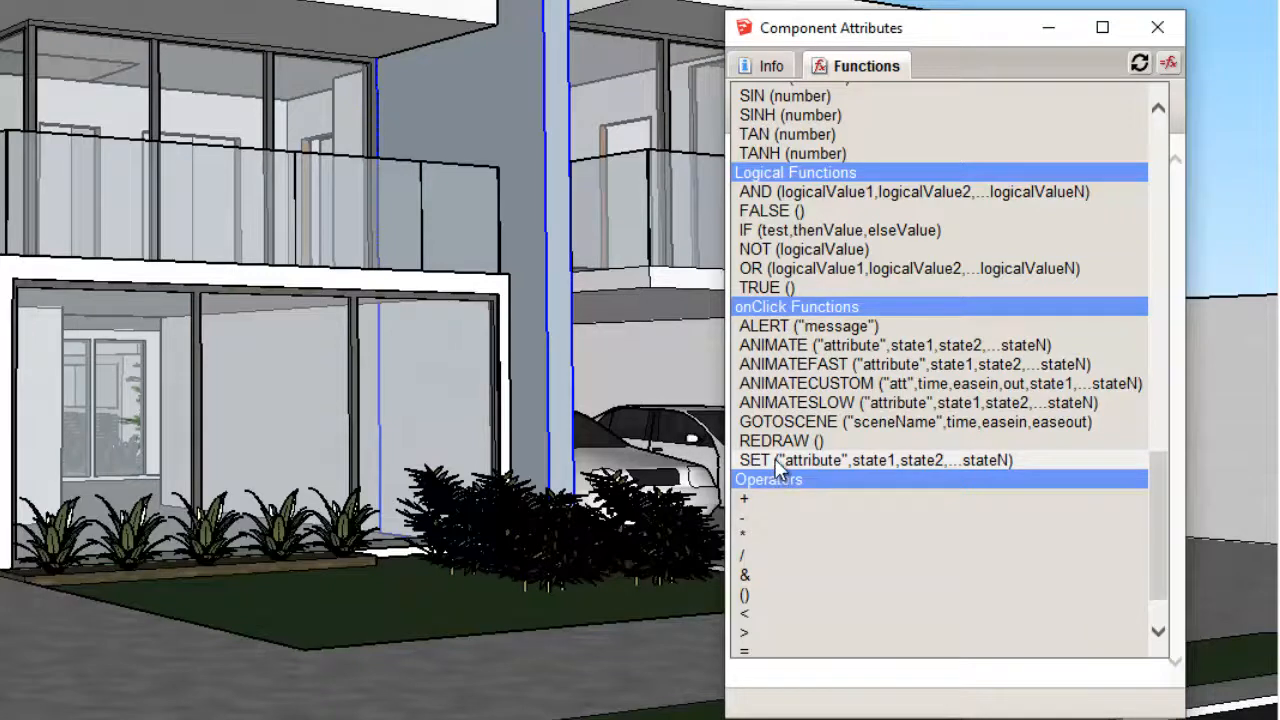
left_click(876, 460)
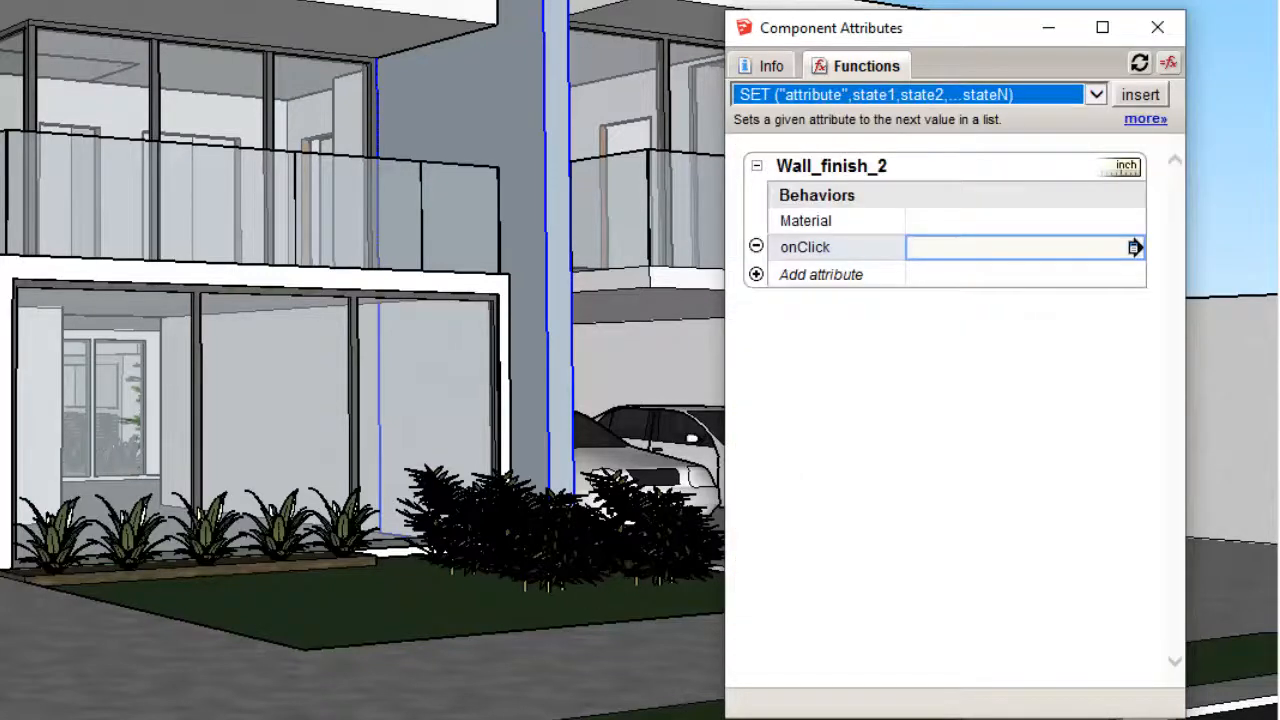
mouse_move(760, 108)
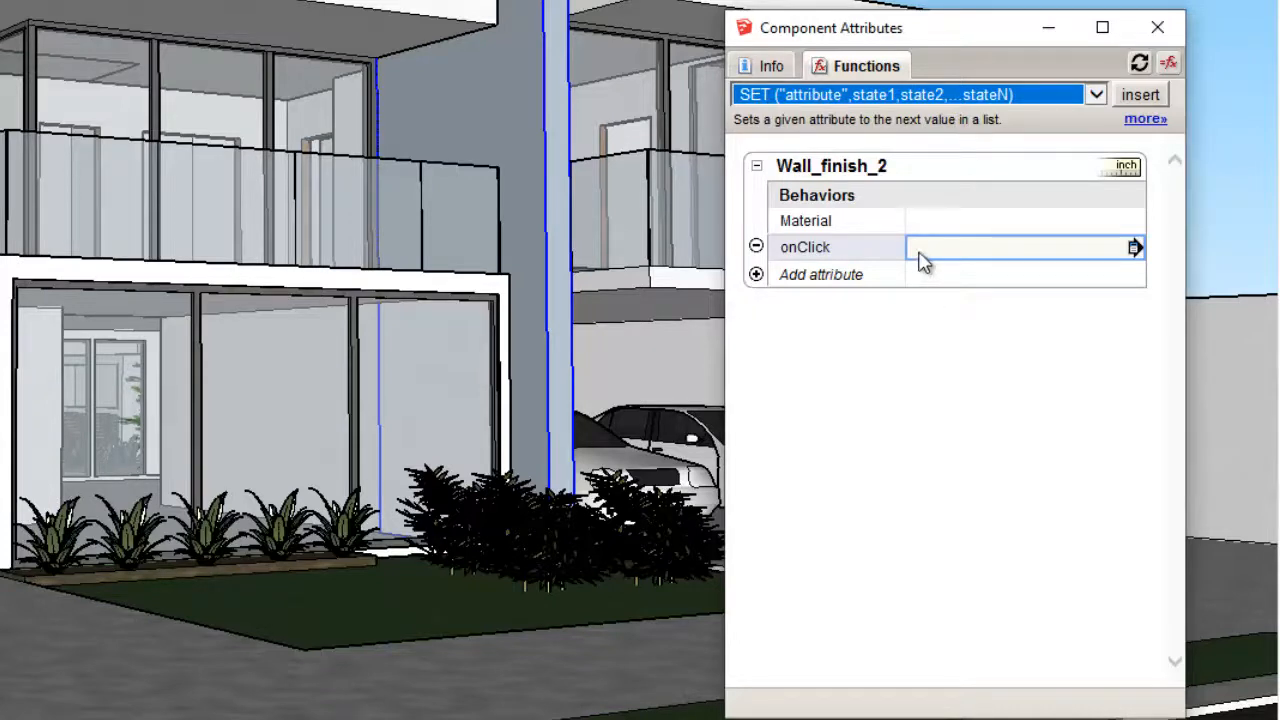
left_click(1000, 248)
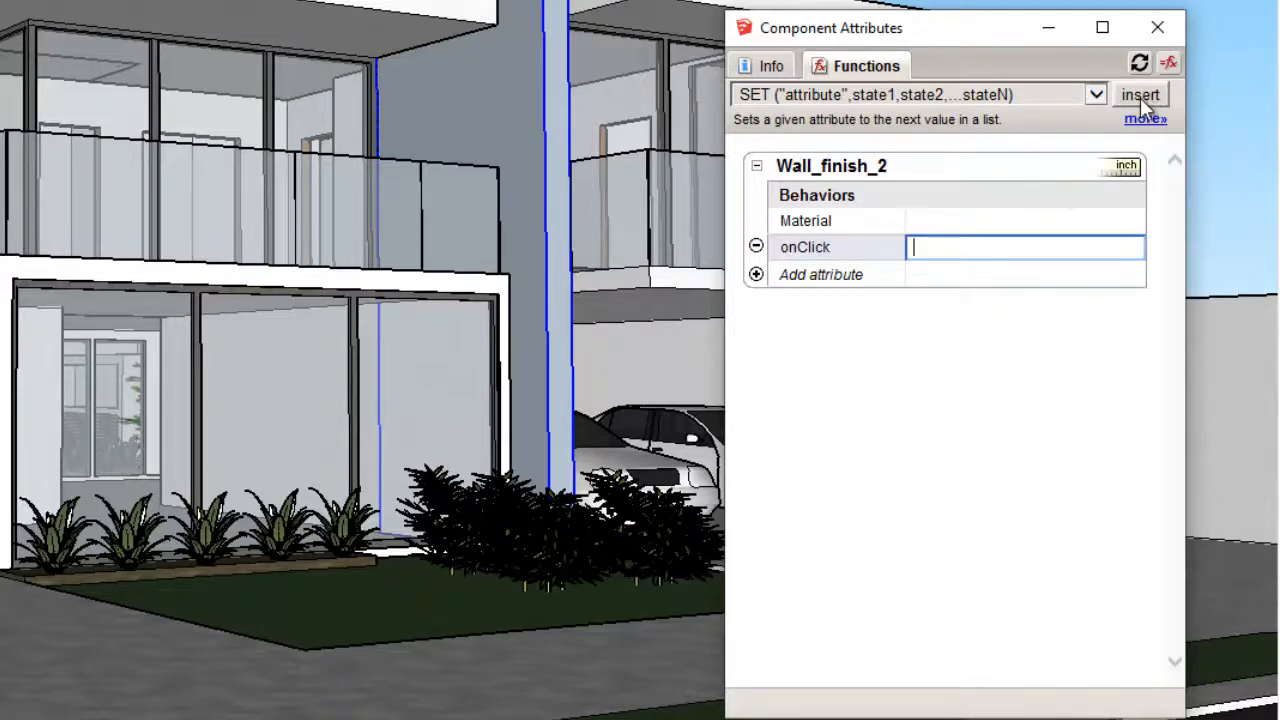
left_click(1140, 94)
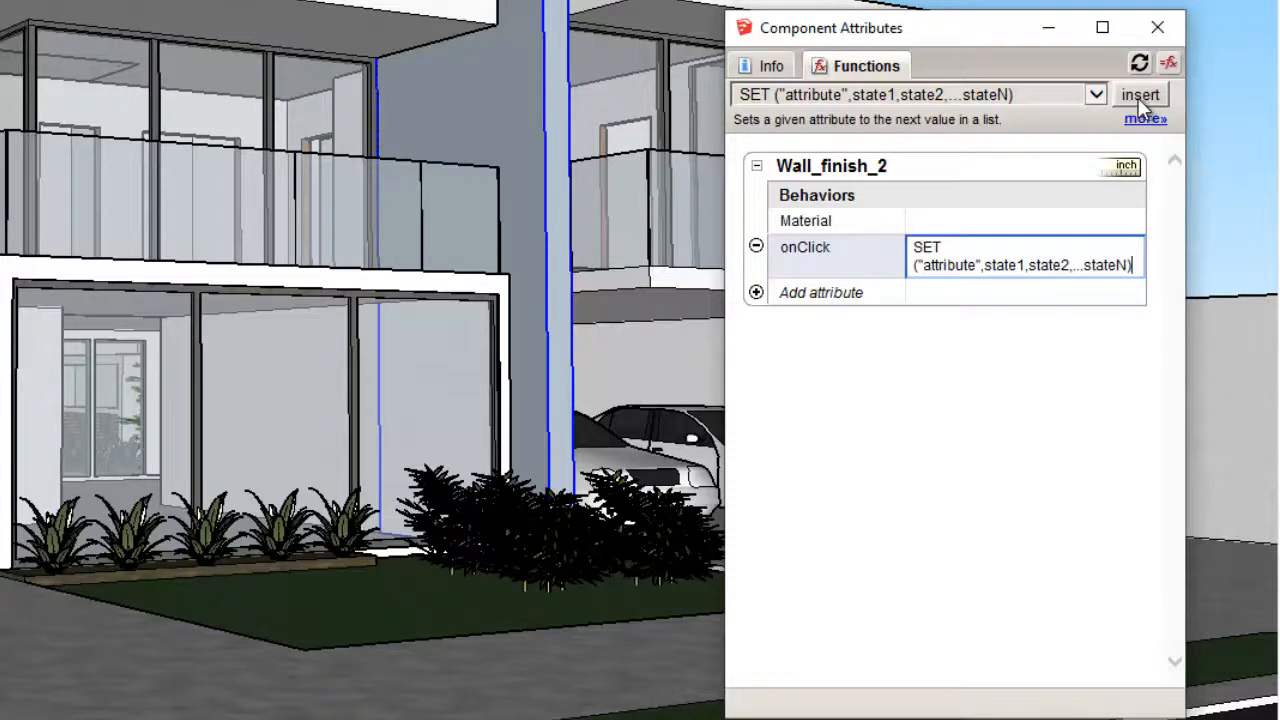
left_click(1140, 94)
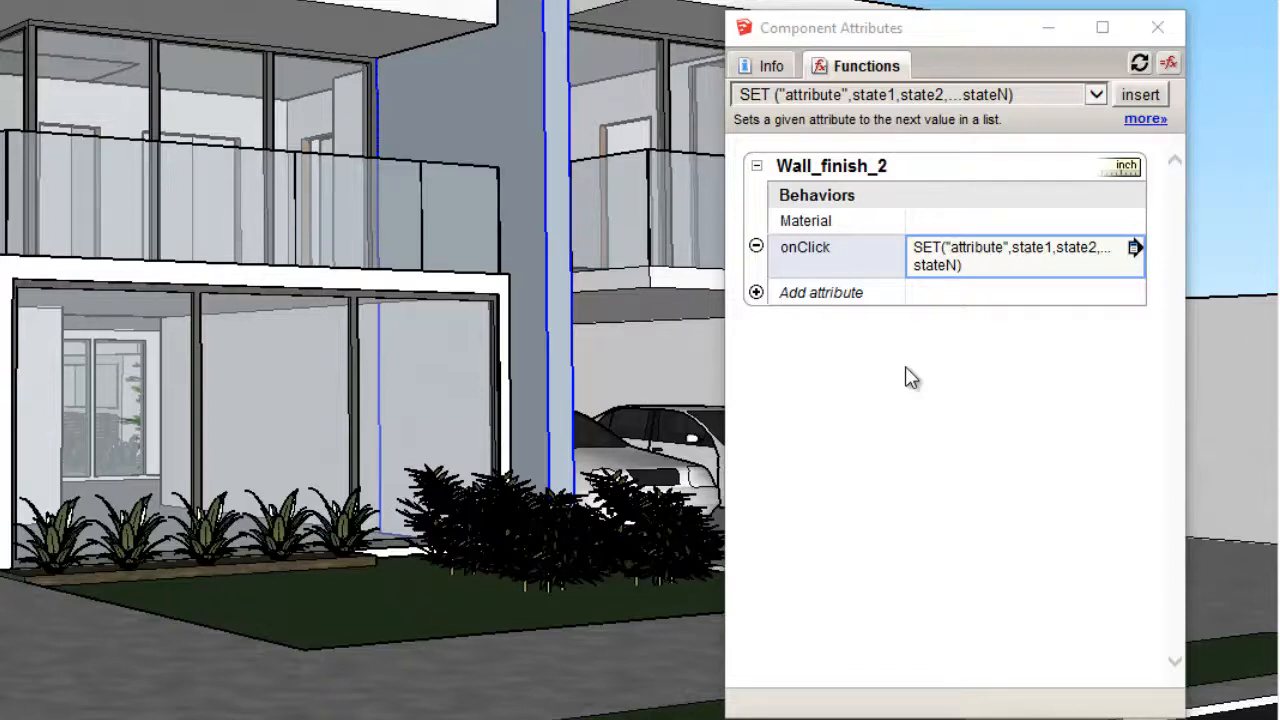
Replace the SET formula's attribute placeholder with 'material'
left_click(1020, 256)
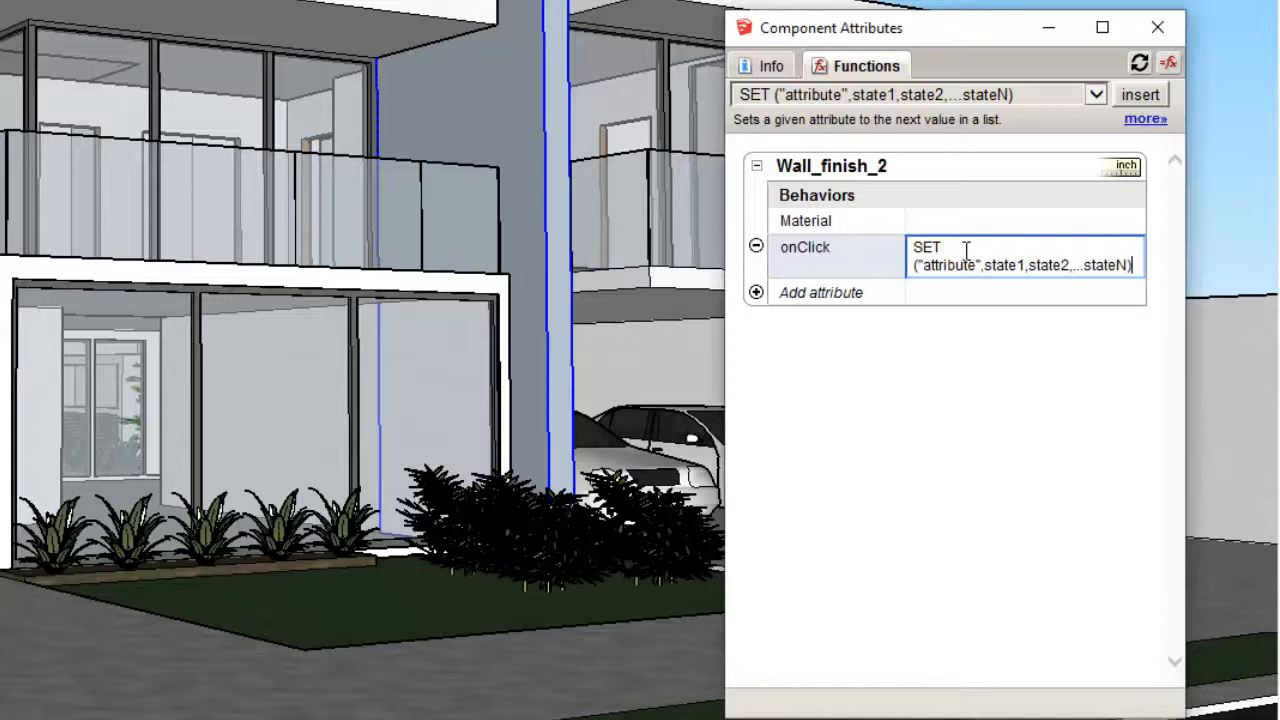
double_click(948, 264)
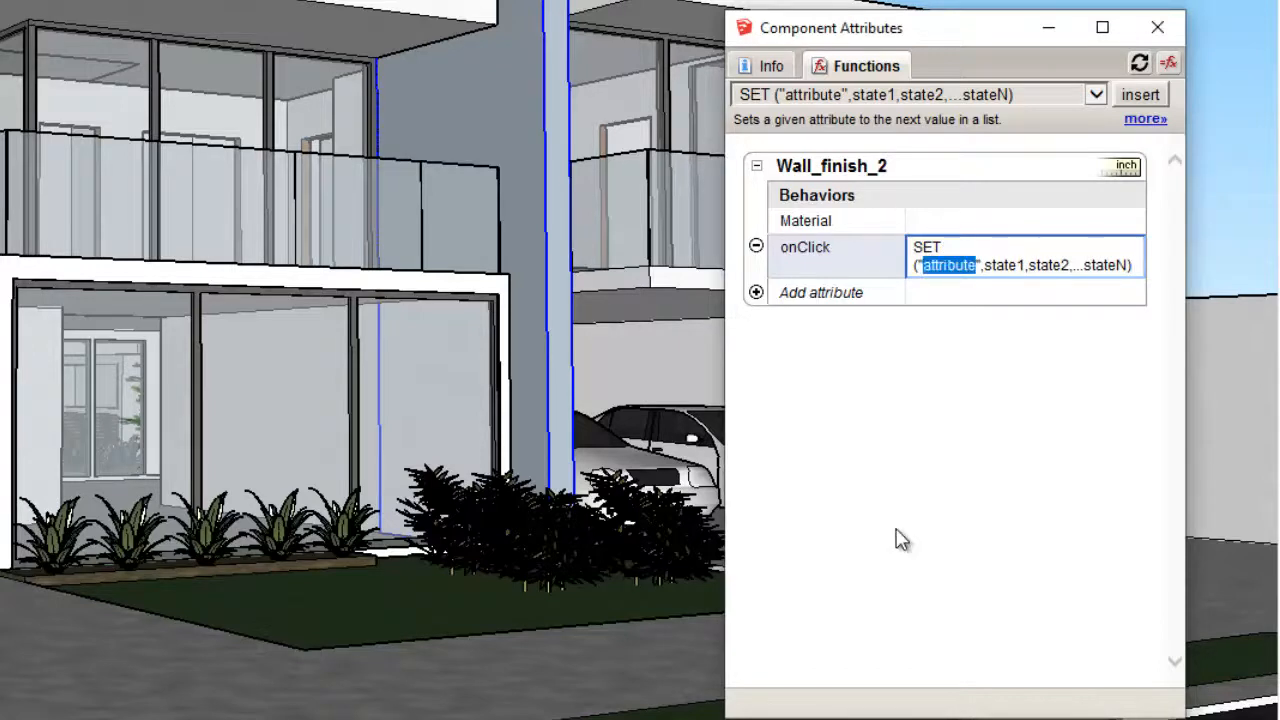
type("material")
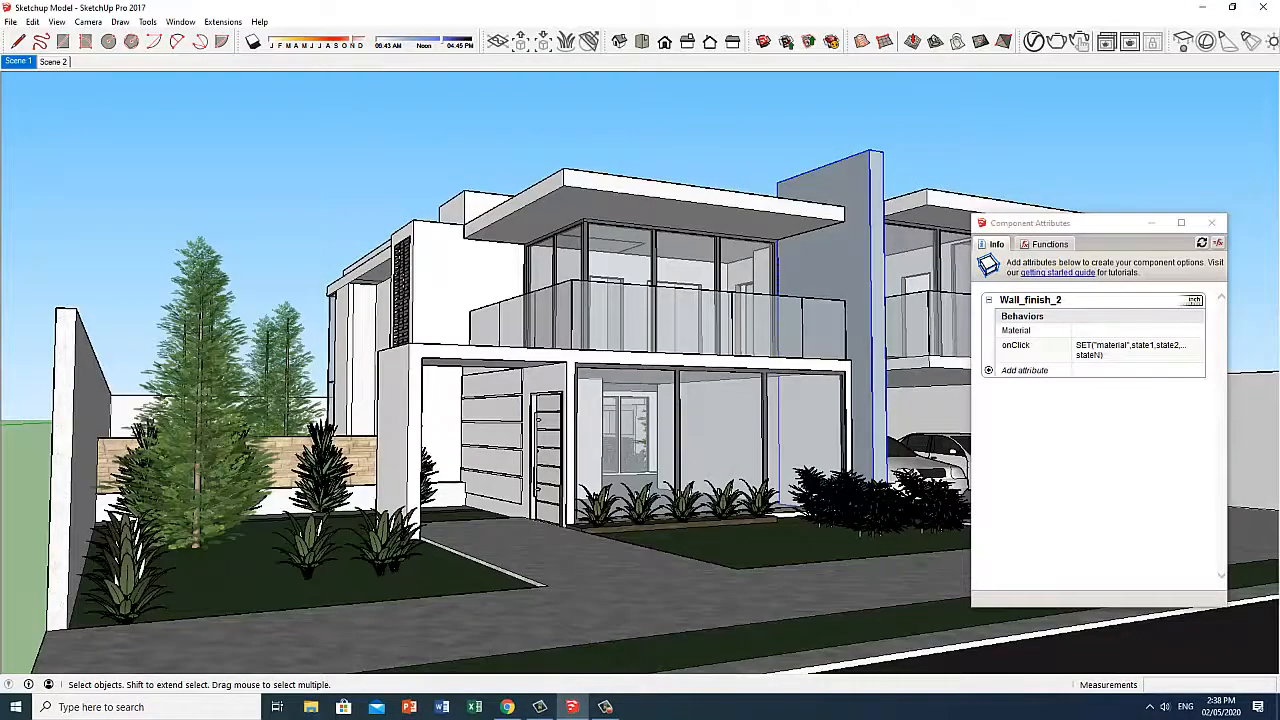
Fill the SET states with 'stone coursed rough' and the other quoted stone and brick material names
left_click(52, 60)
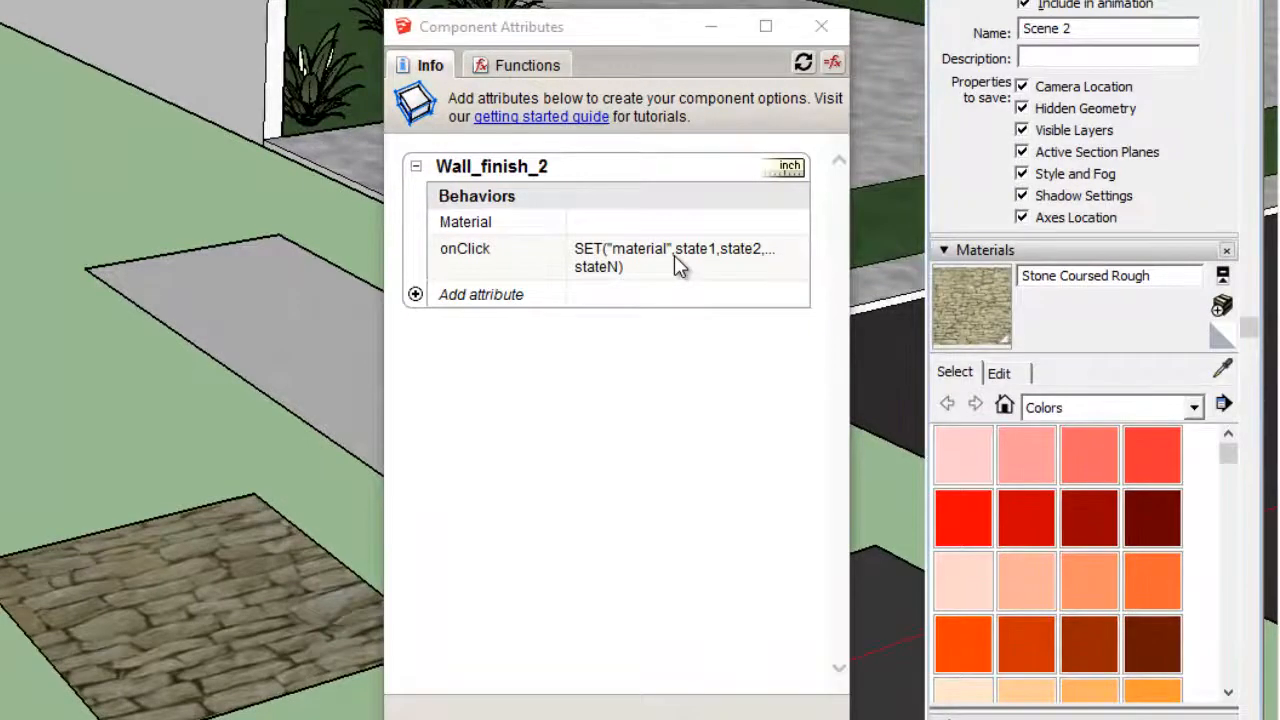
mouse_move(684, 258)
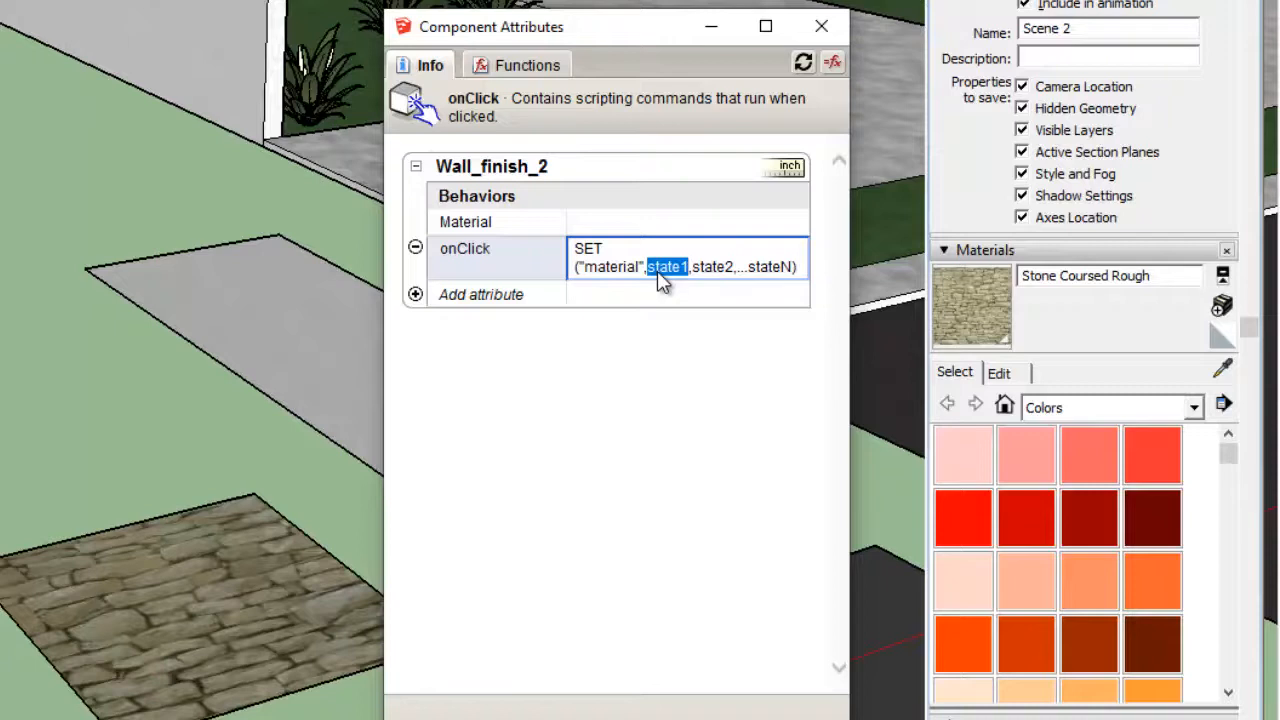
type("stone coursed rough\"")
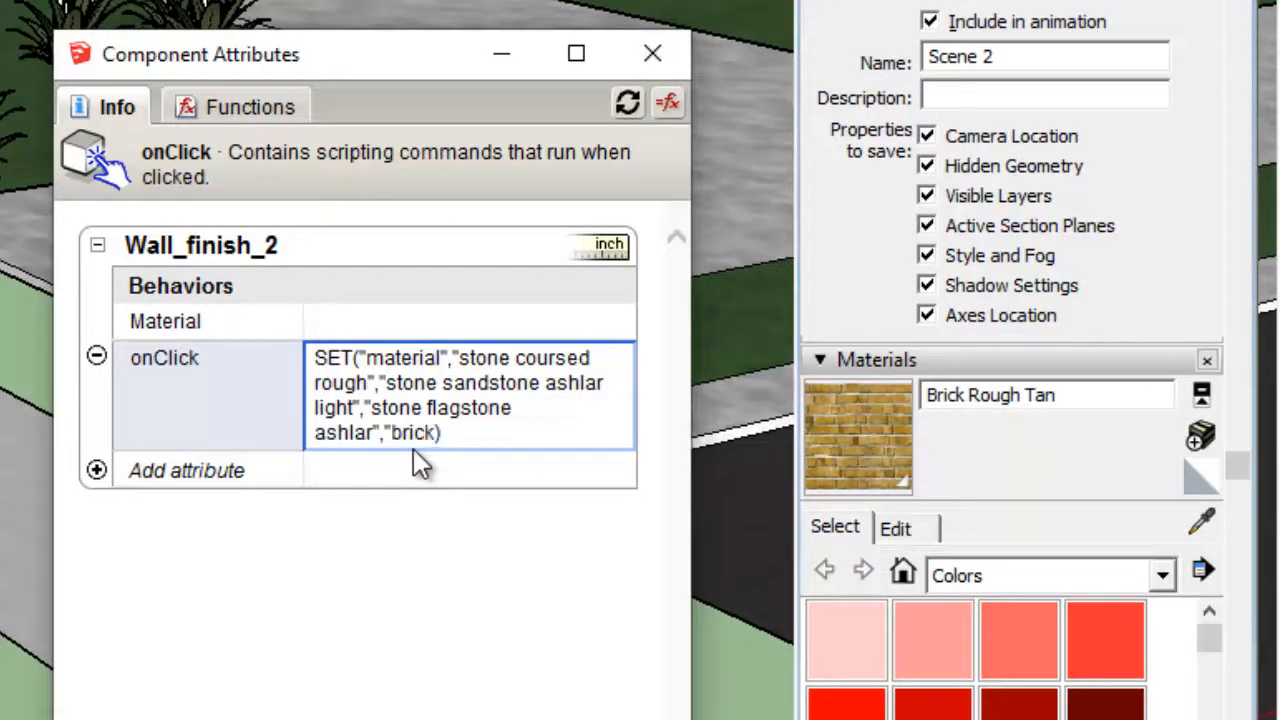
type("roug")
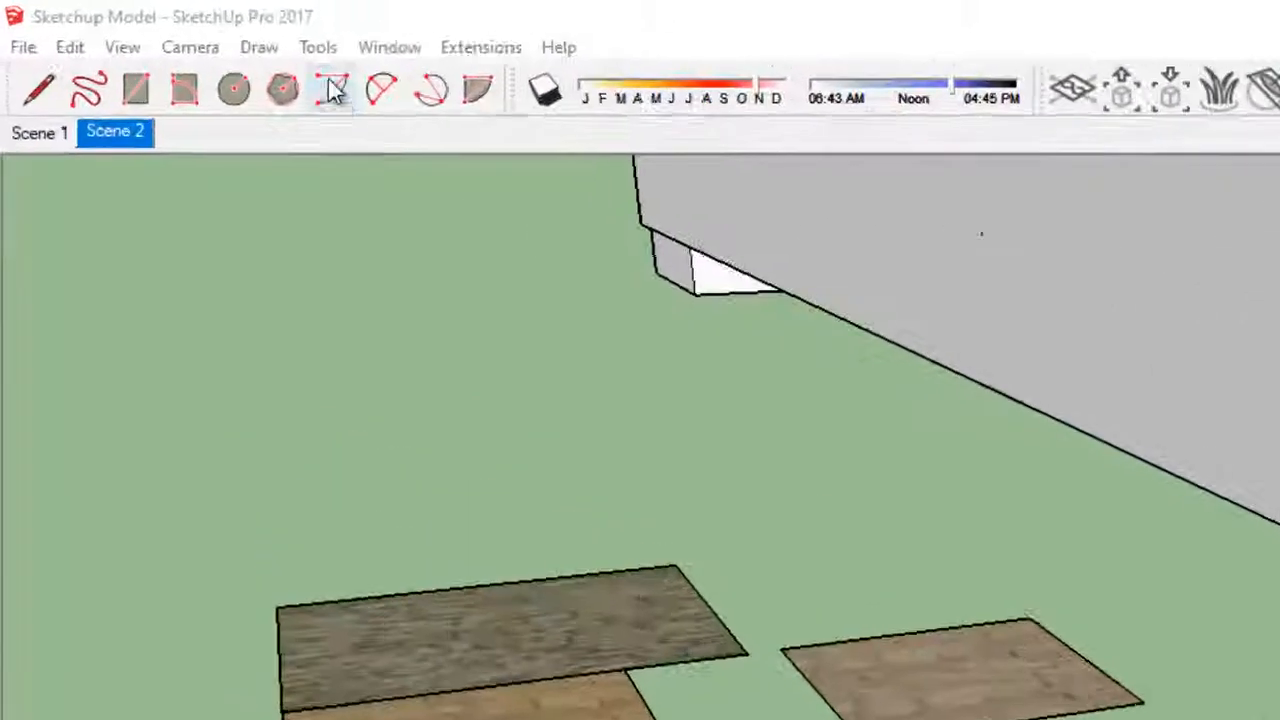
Activate the Interact tool and click the wall so it switches to a textured stone finish
left_click(316, 48)
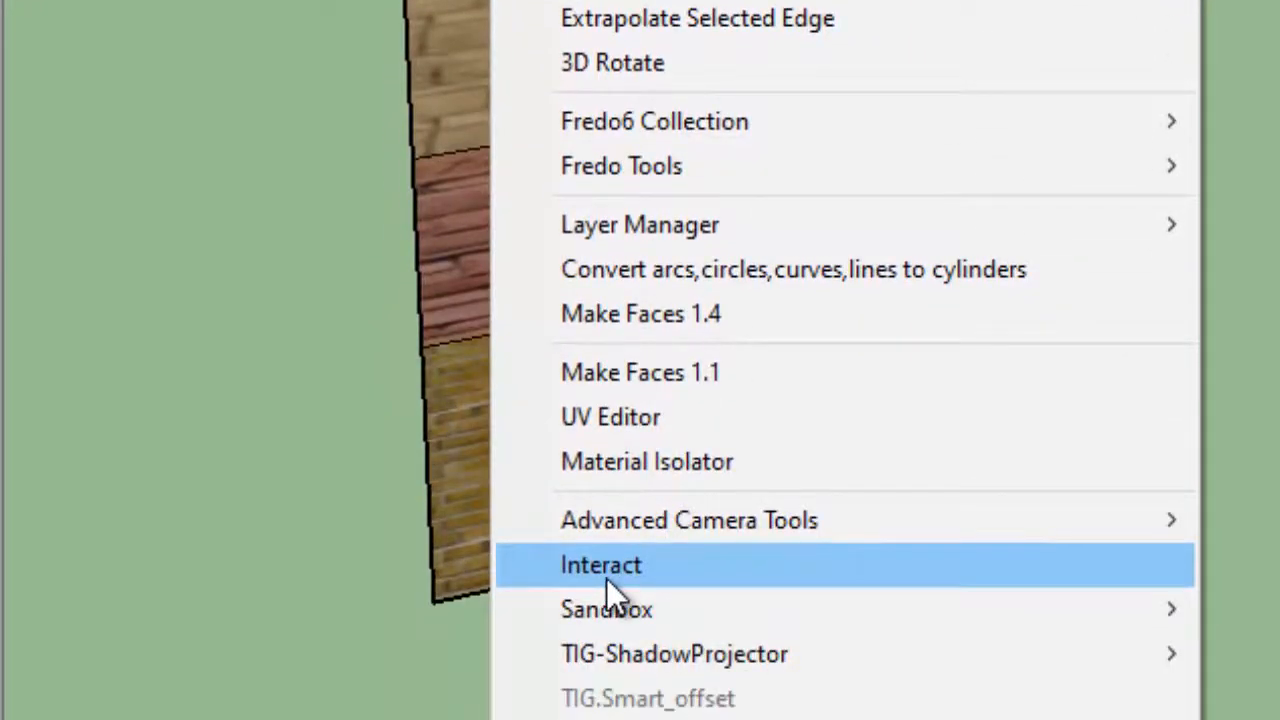
left_click(600, 564)
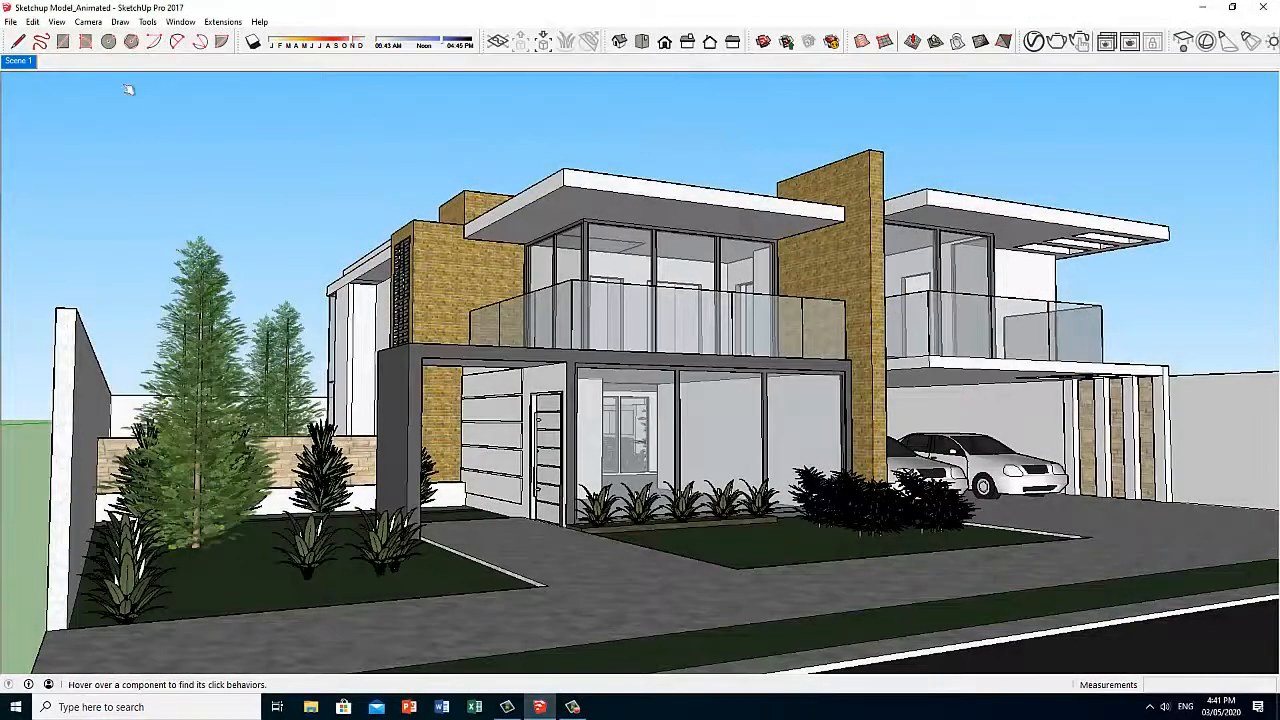
left_click(148, 20)
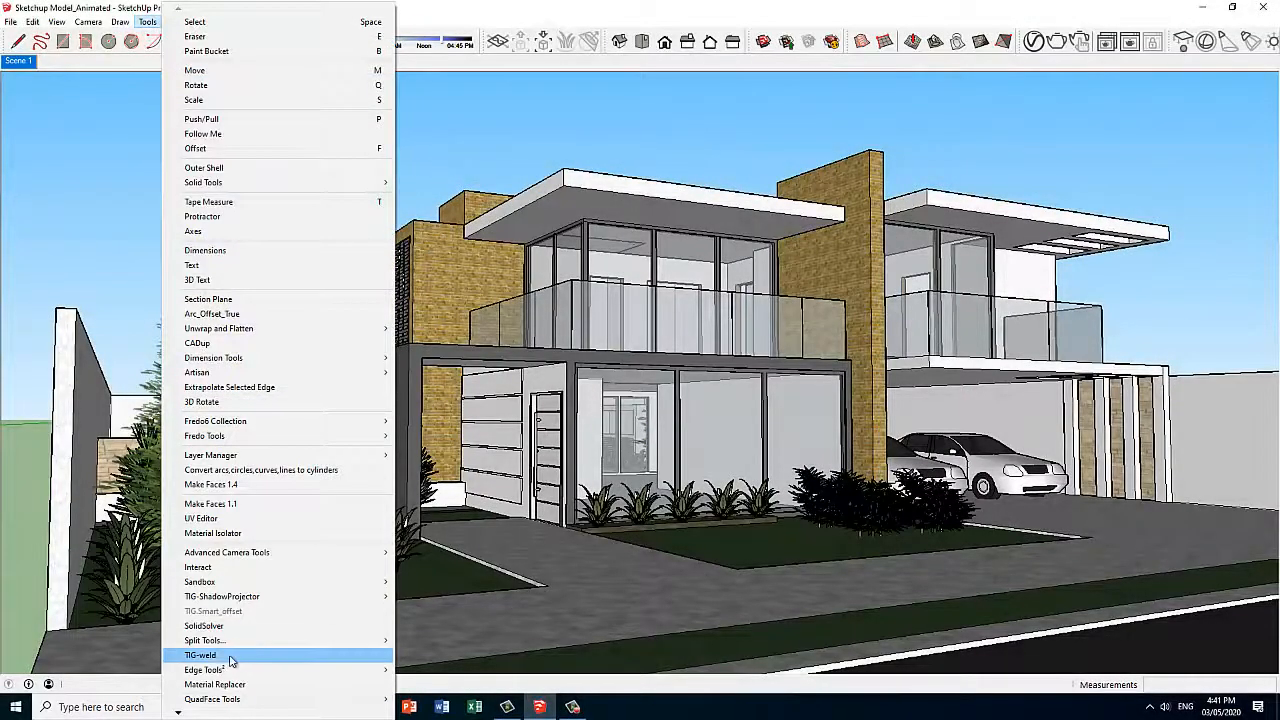